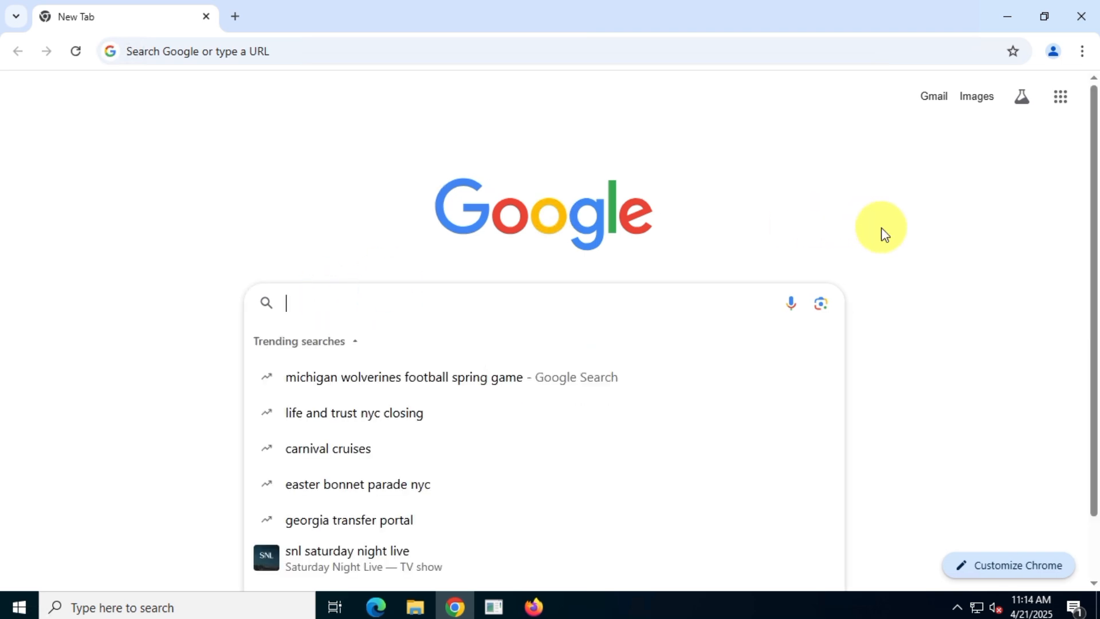
# Step: Load the freepass.ai website from the Chrome address bar
pyautogui.write('freepass.ai')
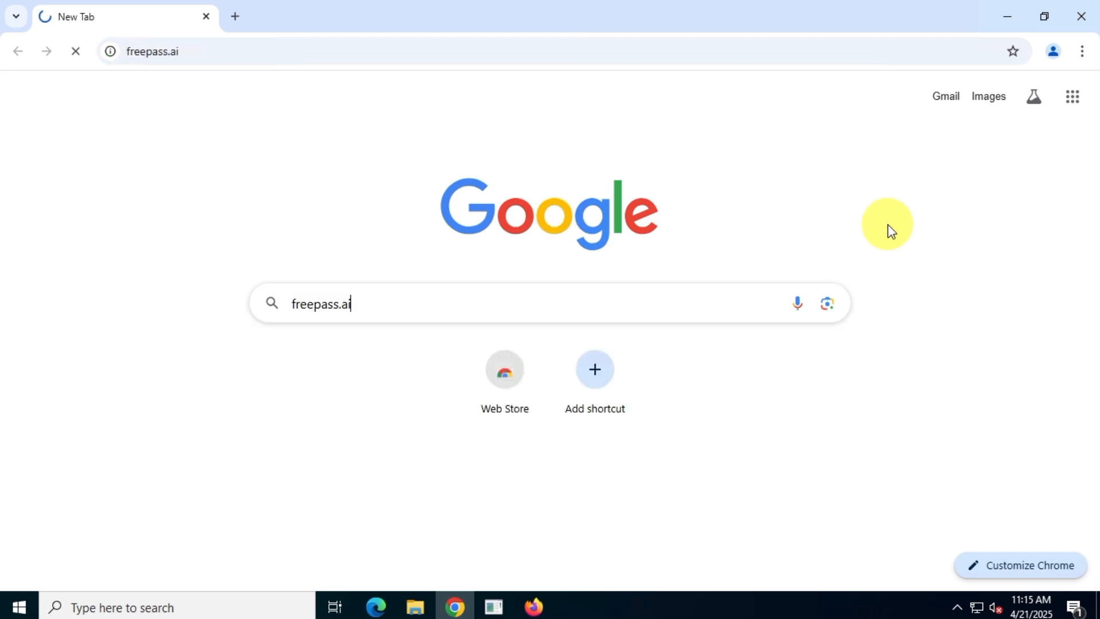
pyautogui.press('Return')
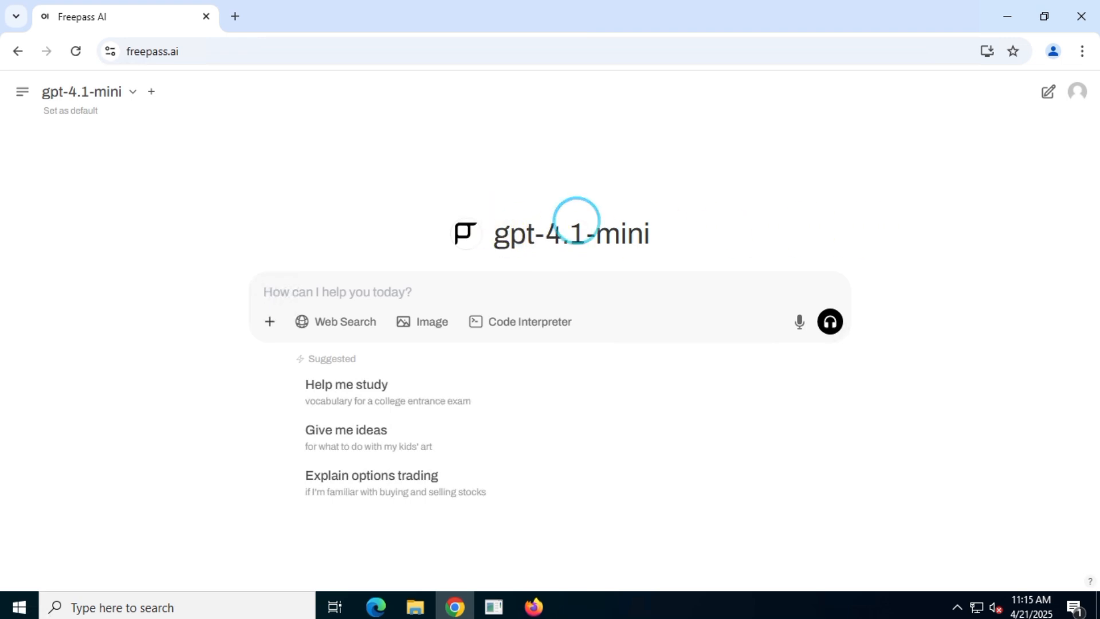
pyautogui.moveTo(832, 221)
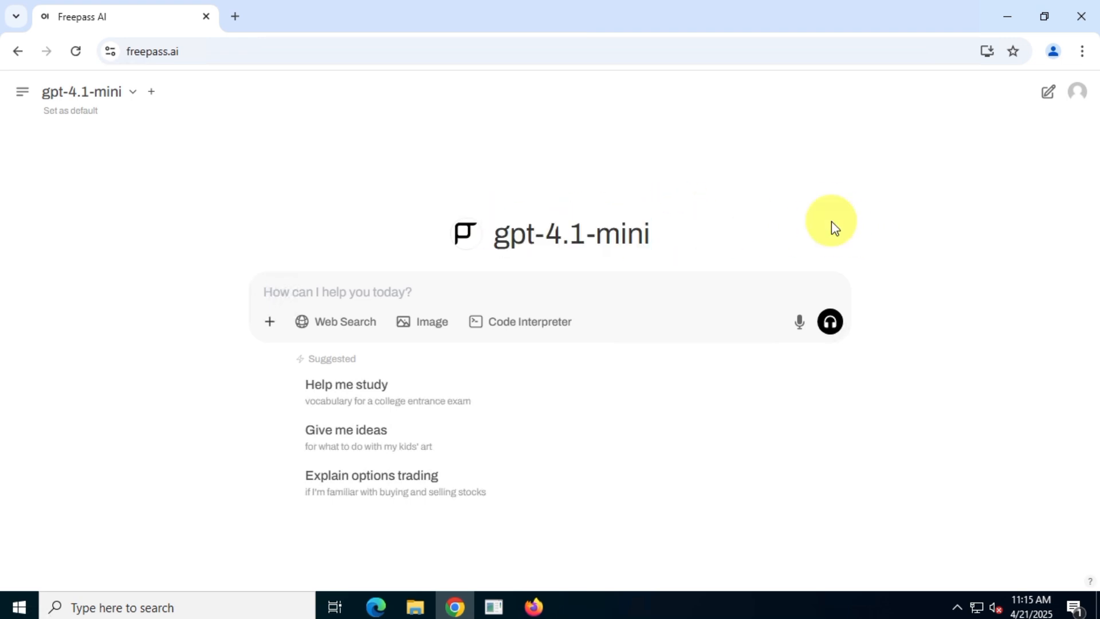
pyautogui.moveTo(180, 157)
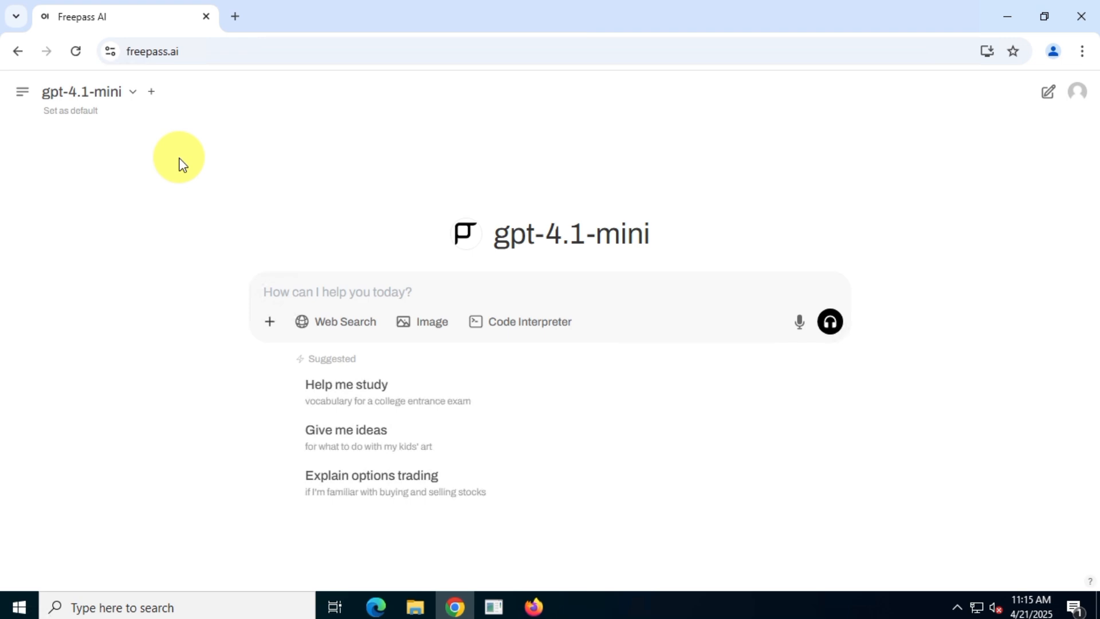
# Step: Change the chat model from gpt-4.1-mini to gpt-4.1
pyautogui.click(132, 92)
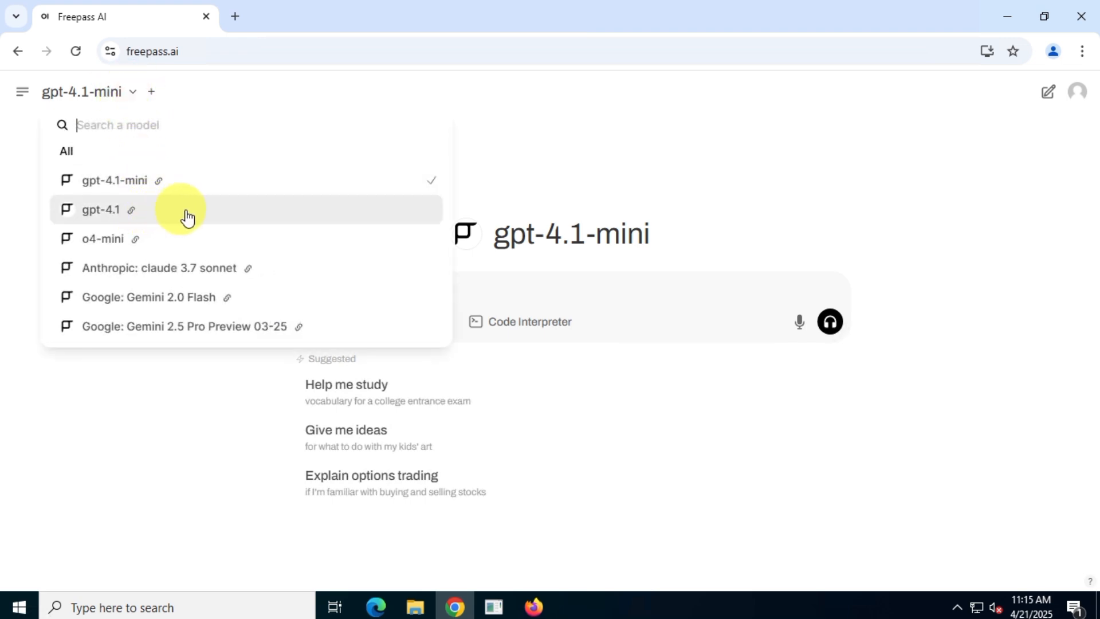
pyautogui.click(102, 208)
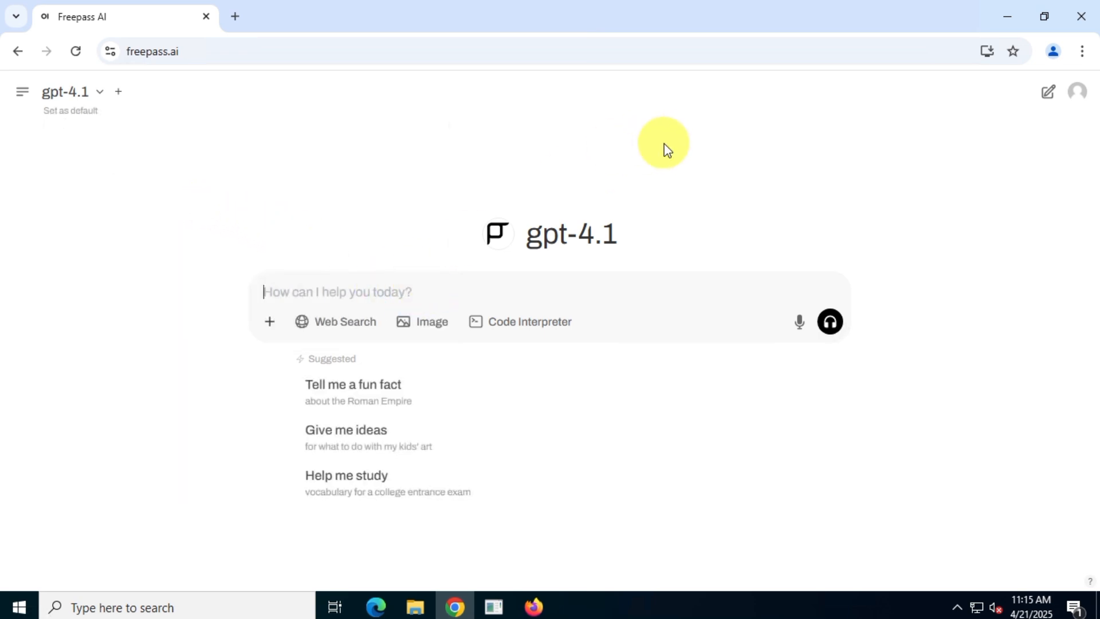
# Step: Send 'hi' to gpt-4.1 and get its greeting reply
pyautogui.write('hi')
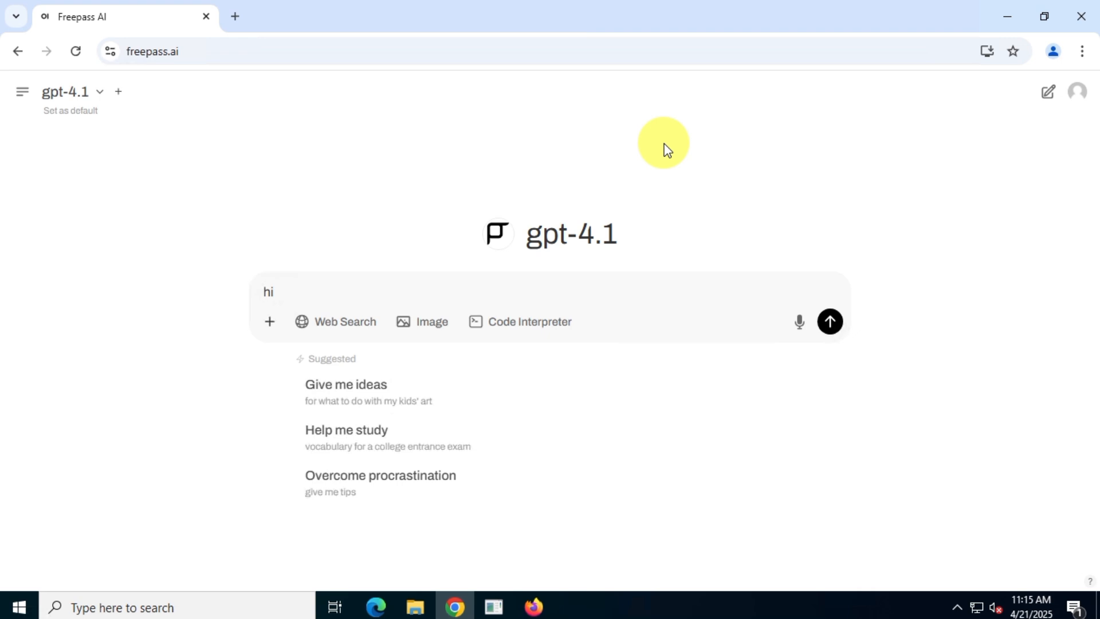
pyautogui.click(829, 321)
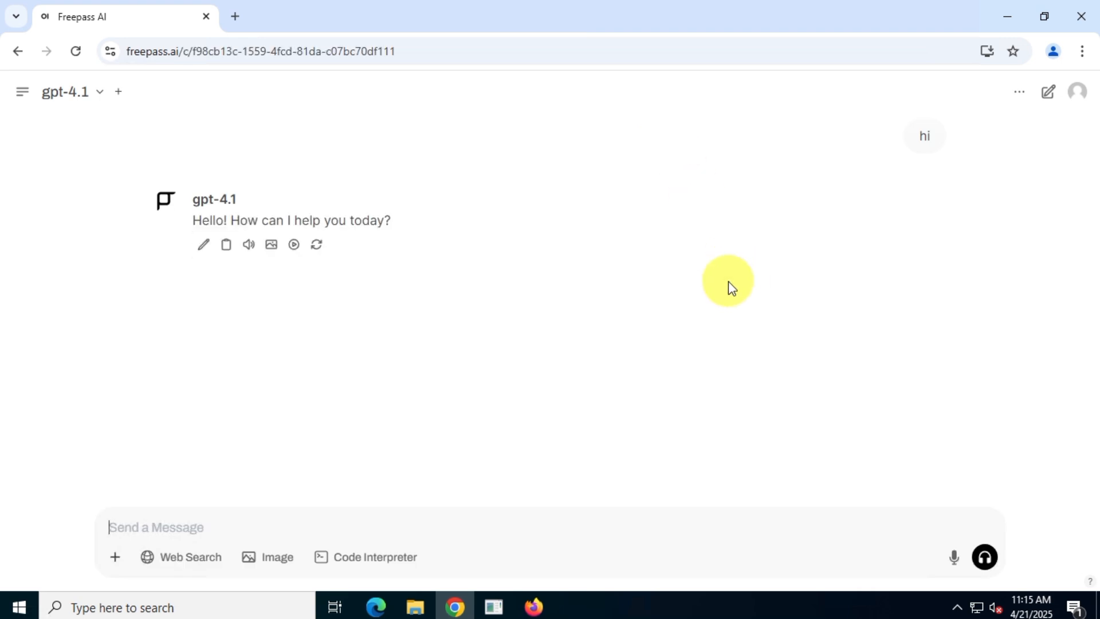
pyautogui.moveTo(231, 525)
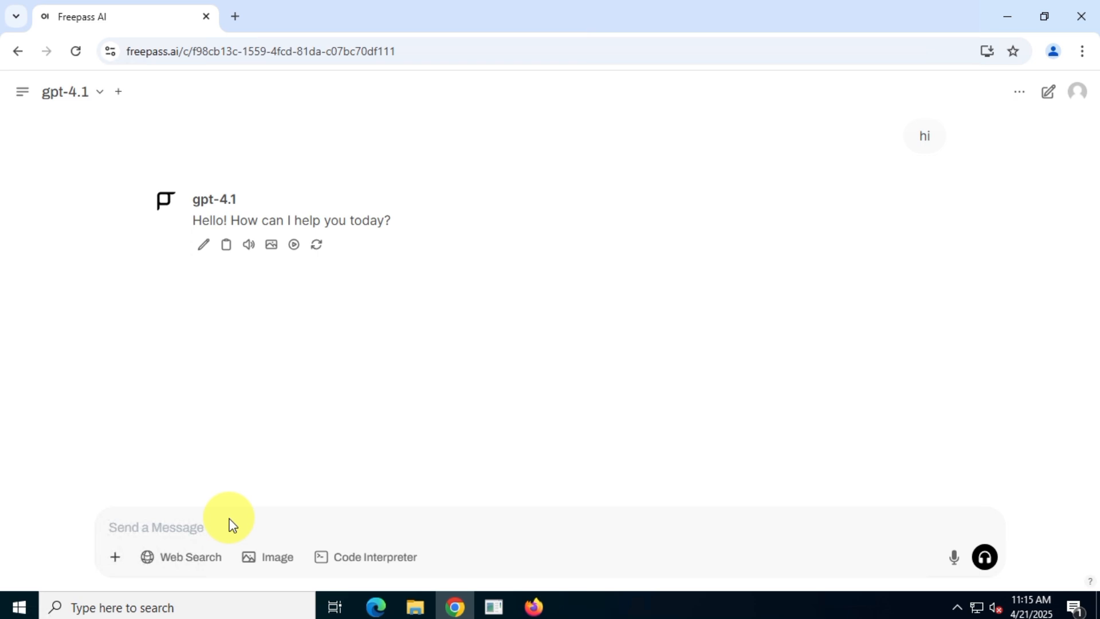
# Step: Send 'what version of chatgpt are you?' and receive its GPT-4 architecture answer
pyautogui.write('wha')
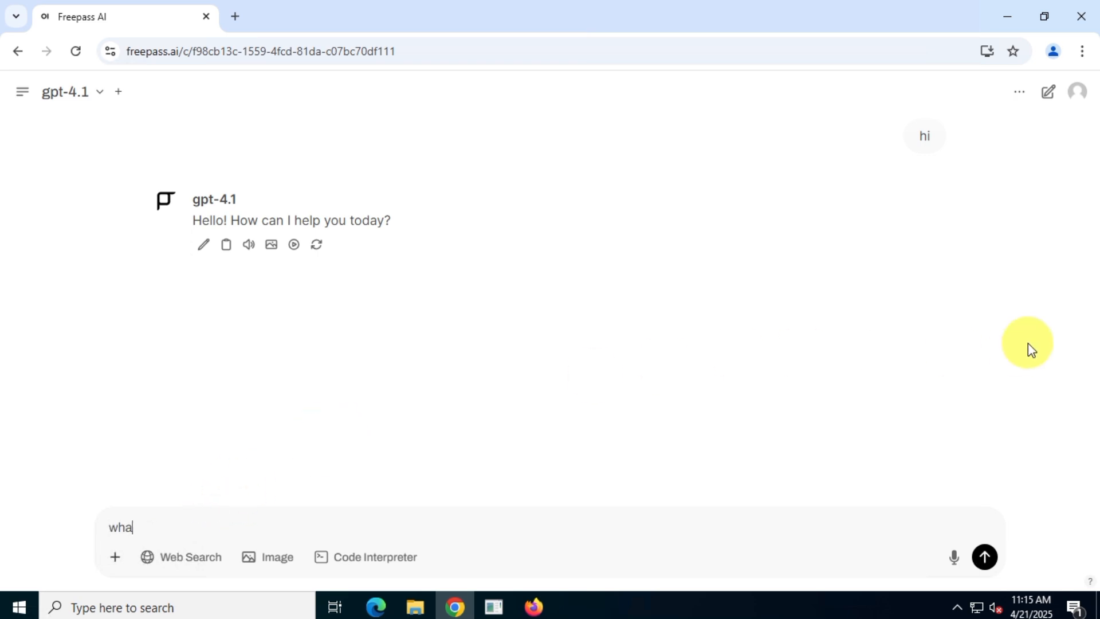
pyautogui.write('t version of ch')
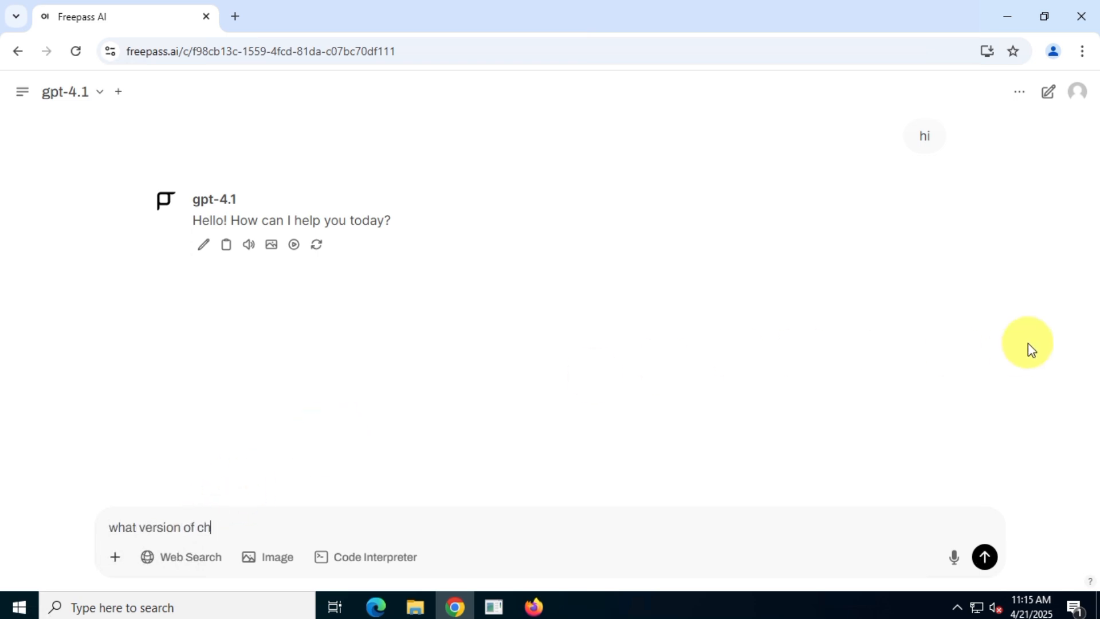
pyautogui.write('atgpt are you')
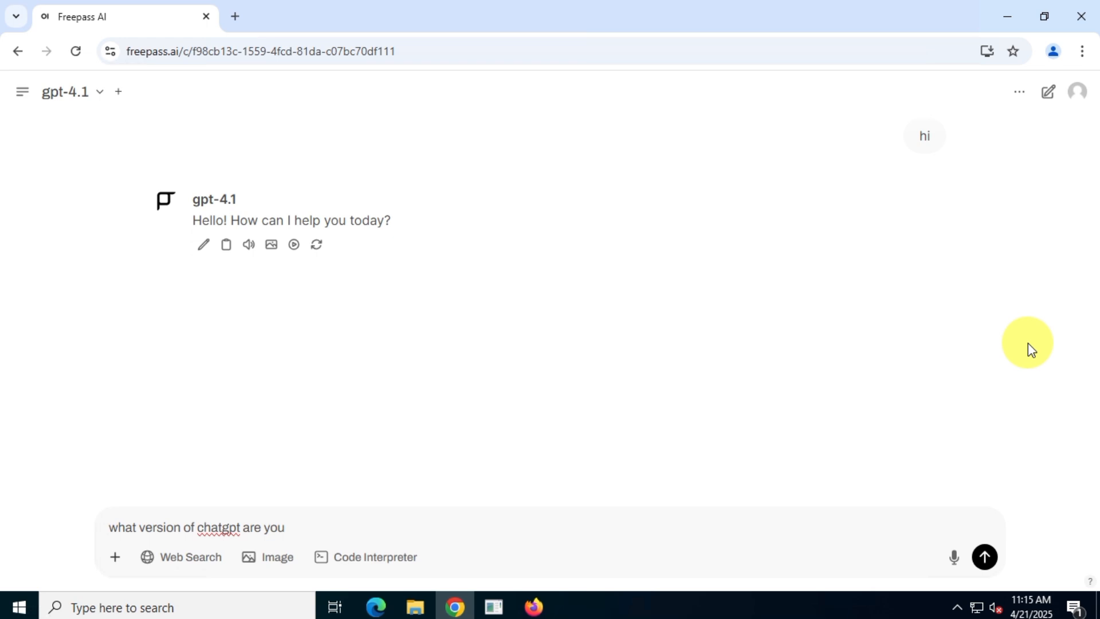
pyautogui.write('?')
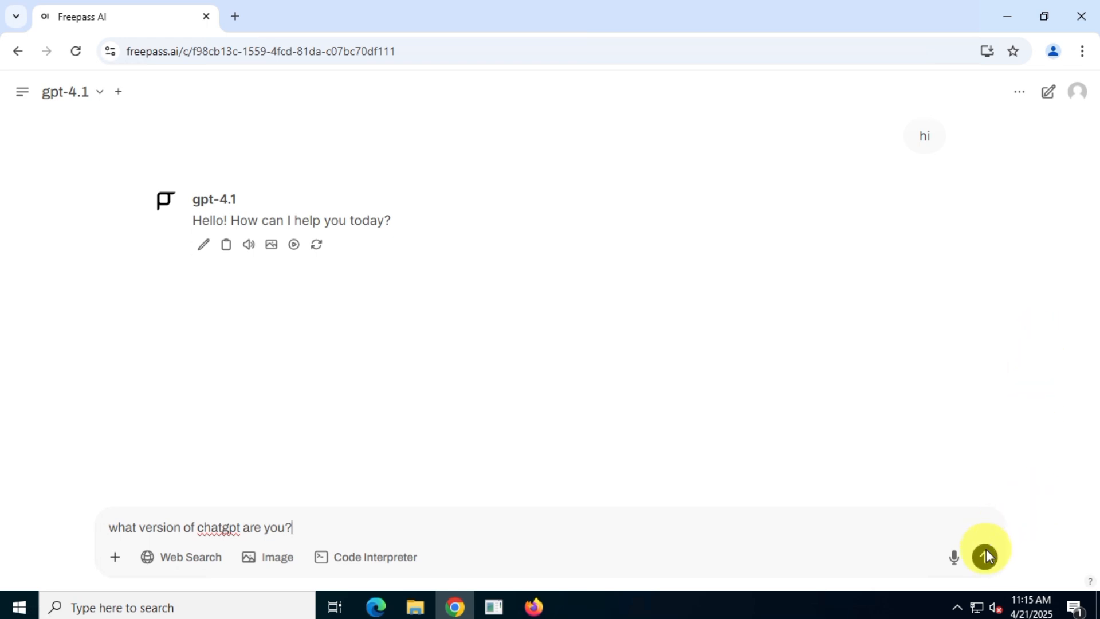
pyautogui.click(985, 549)
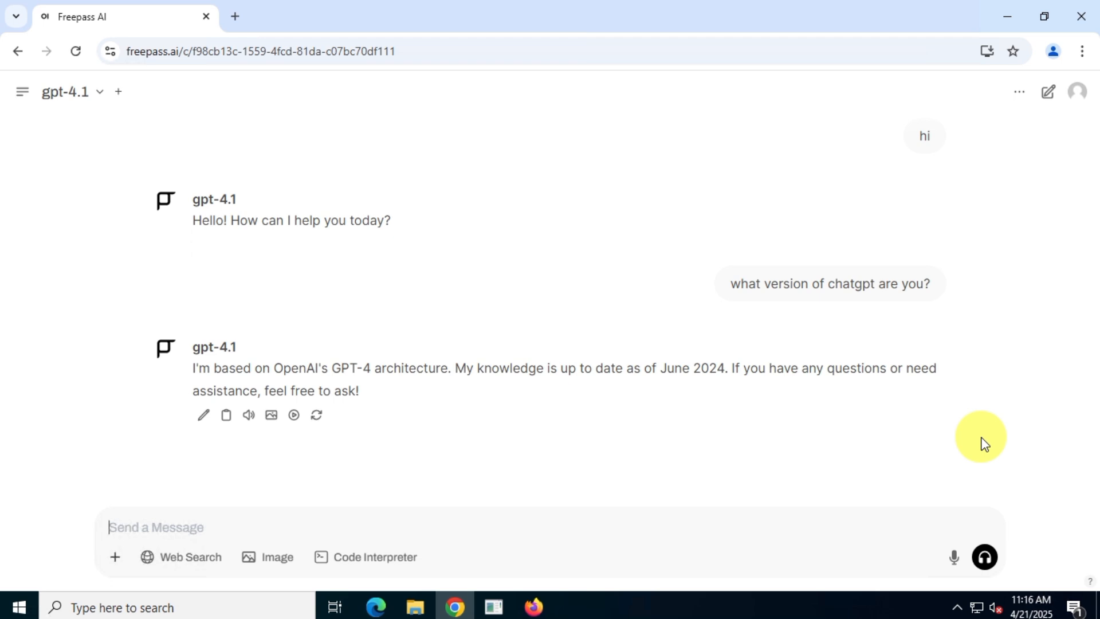
pyautogui.moveTo(235, 366)
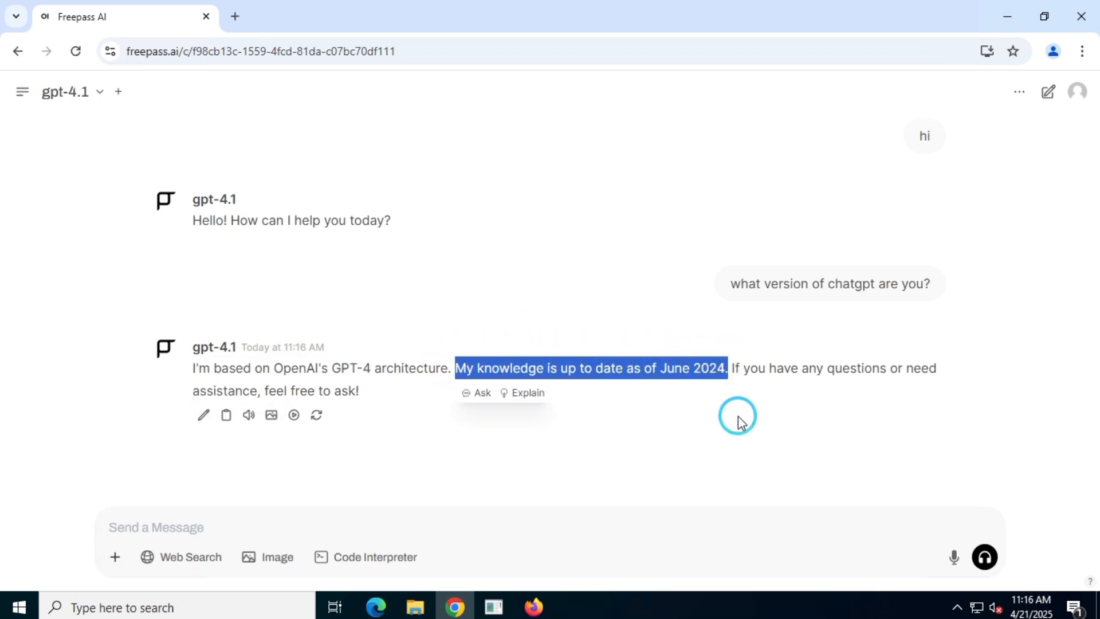
pyautogui.click(736, 415)
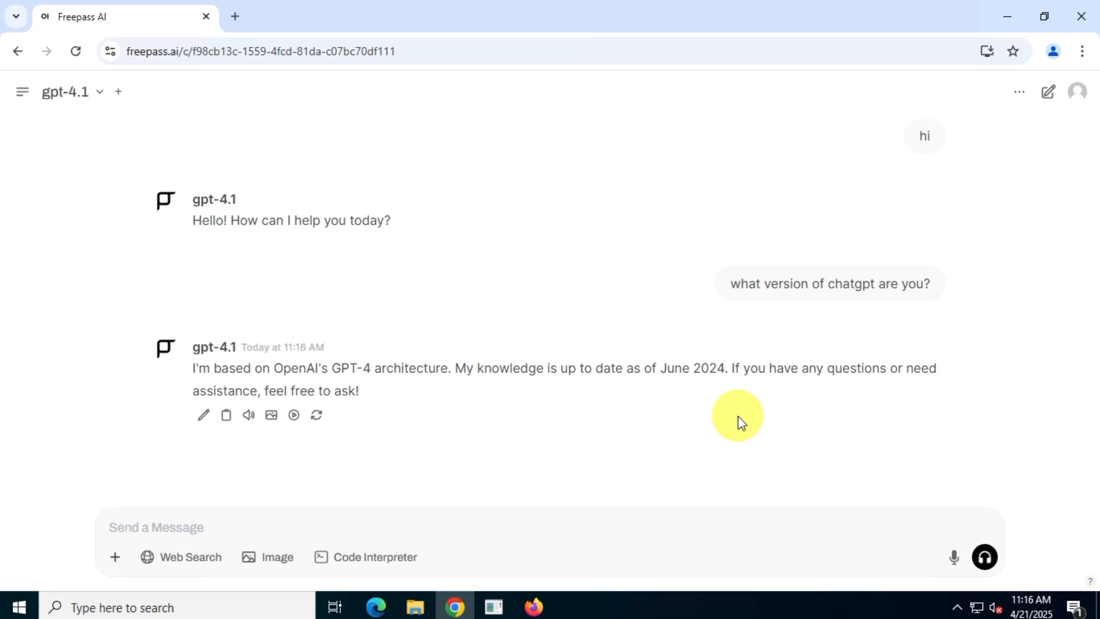